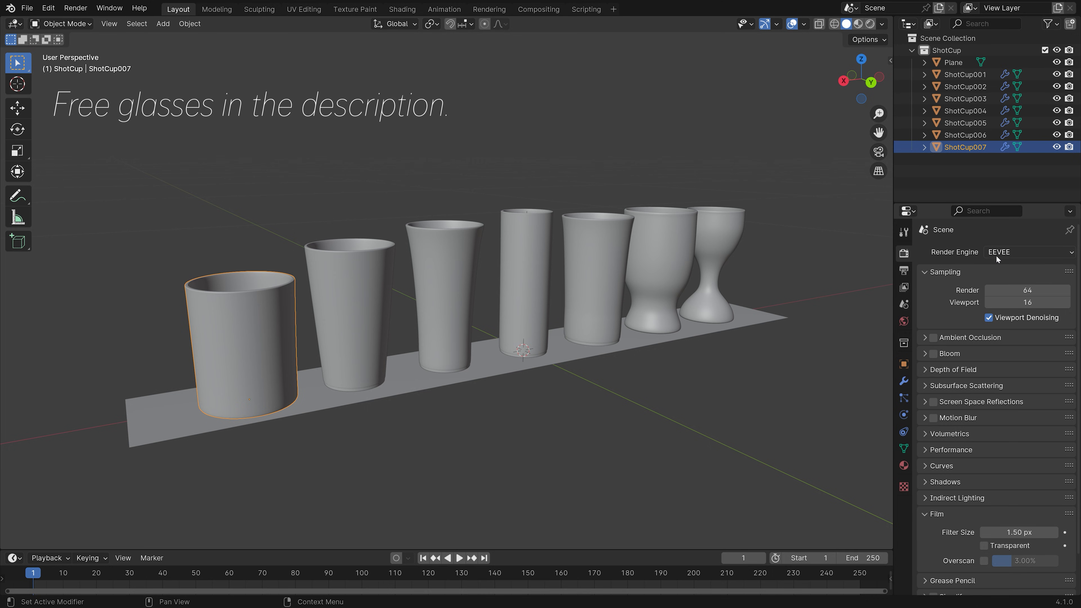
Switch the render engine from EEVEE to Cycles, keeping GPU Compute as the device
left_click(1029, 252)
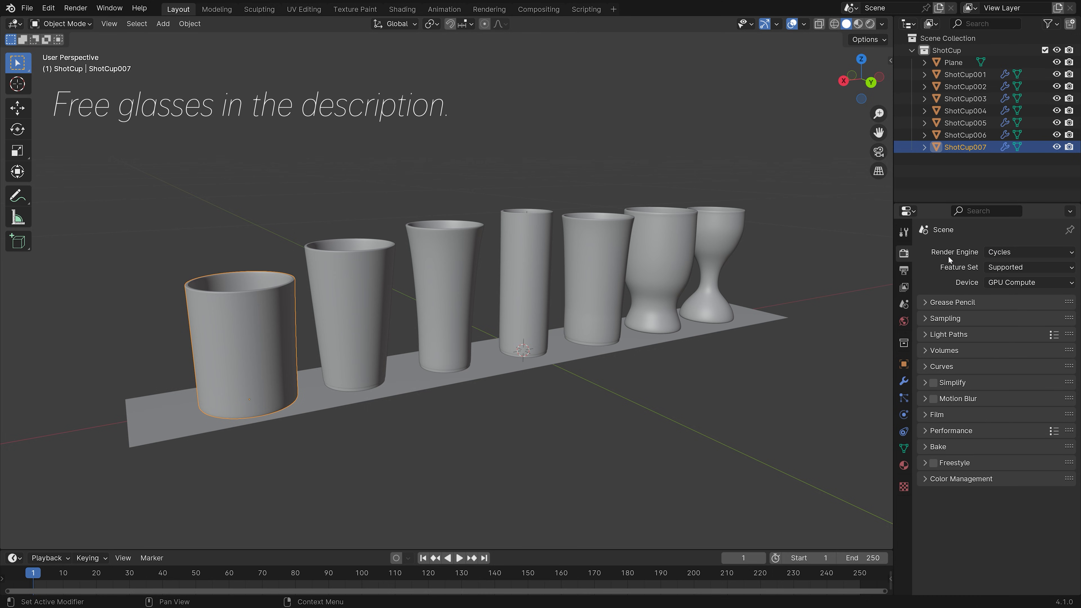
left_click(858, 24)
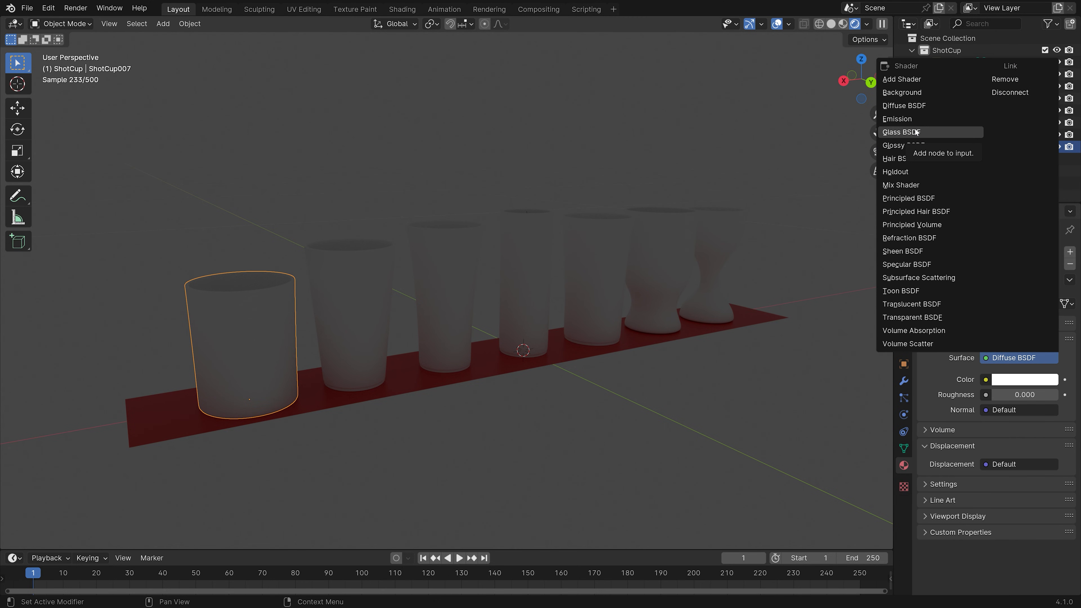
Replace the cups' white diffuse surface with a Glass BSDF shader
left_click(900, 131)
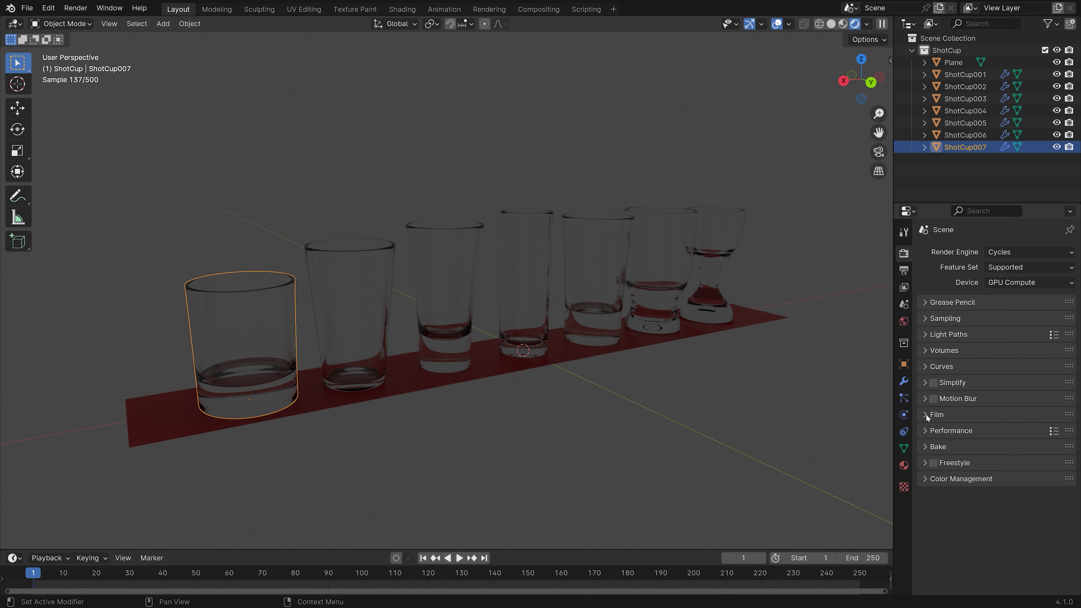
Enable Transparent under Film so the rendered background is clear
left_click(924, 414)
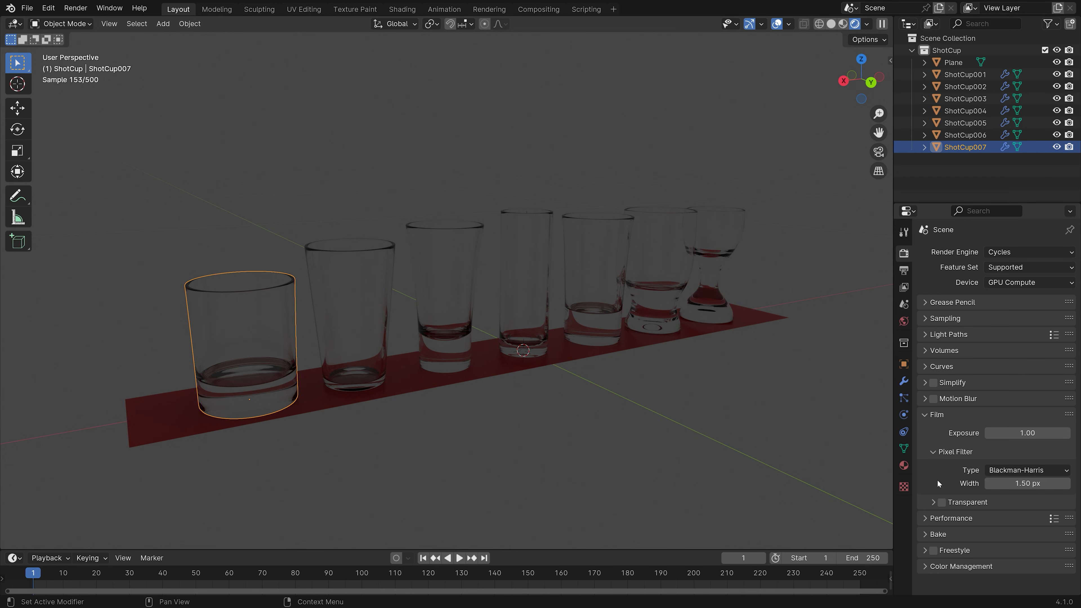
left_click(941, 502)
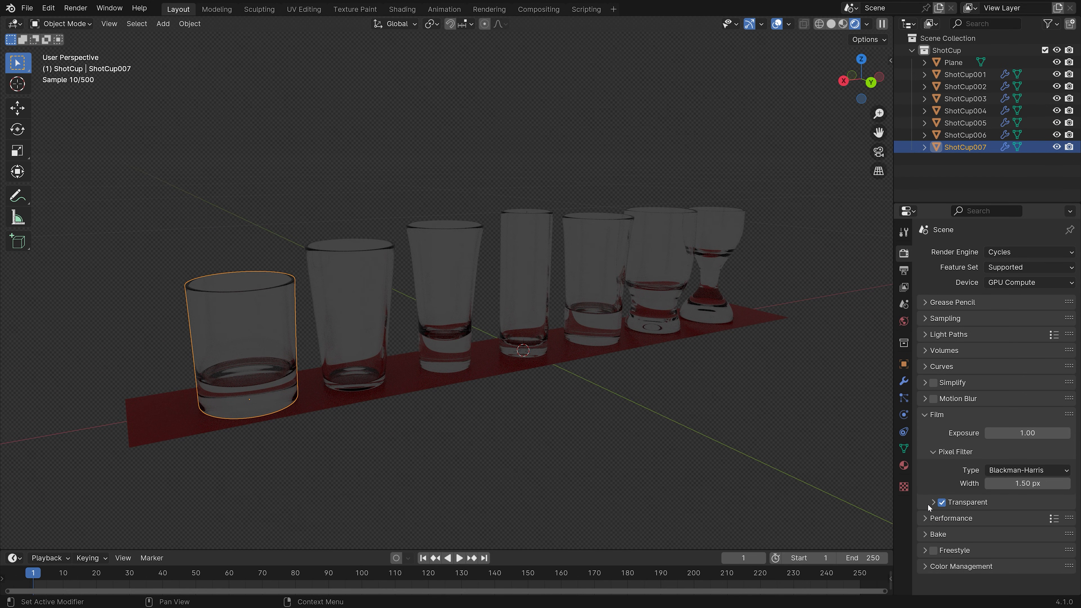
Drive the world colour with an Environment Texture node
left_click(933, 502)
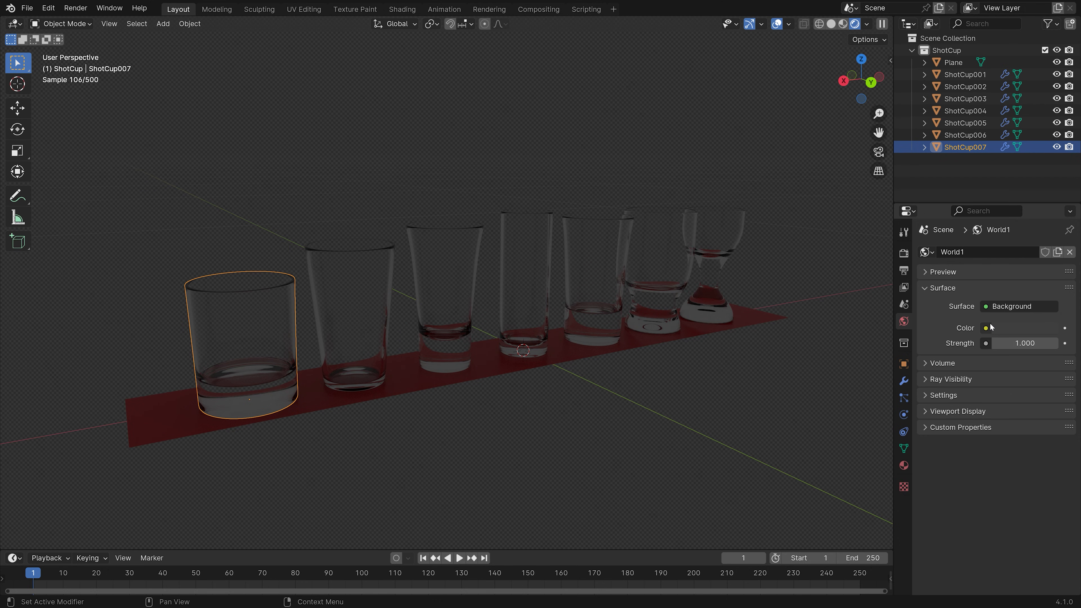
left_click(985, 327)
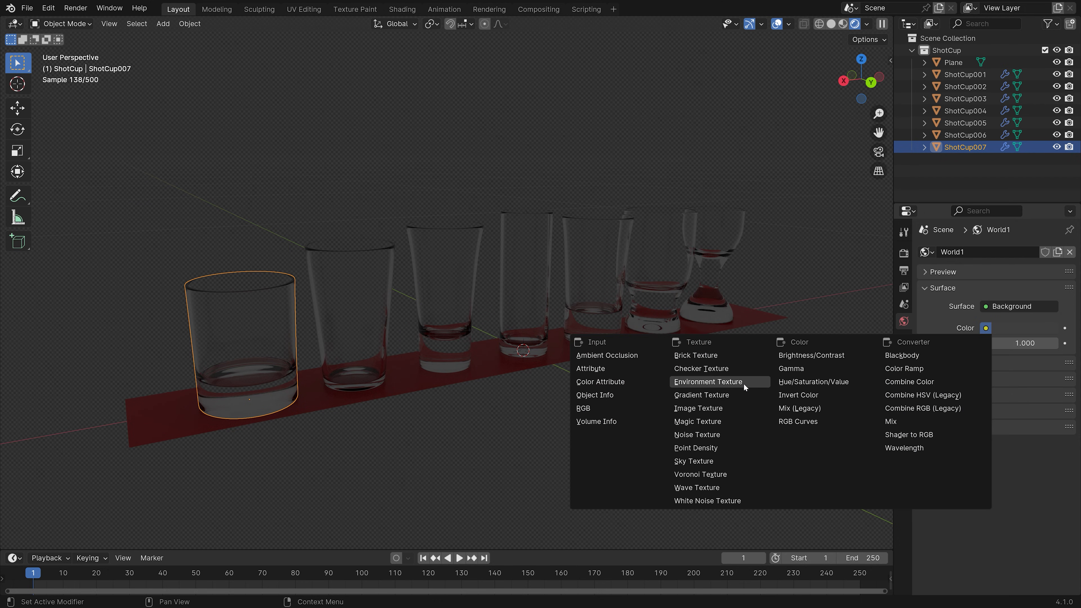
left_click(708, 382)
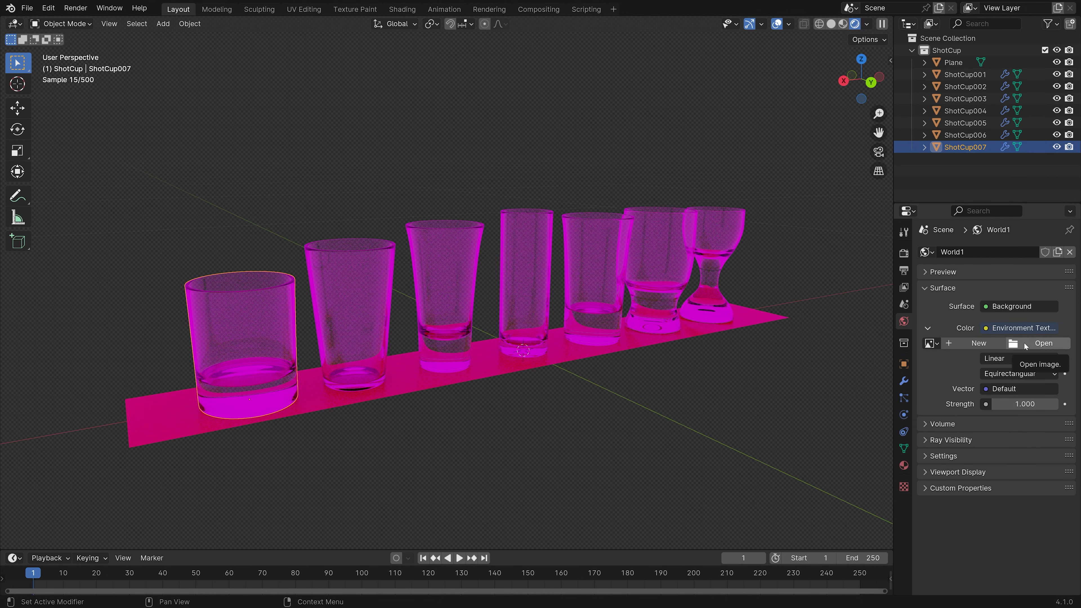
Load Chelsea_Stairs_8k.jpg from the Chelsea_Stairs folder into the environment texture
left_click(1043, 343)
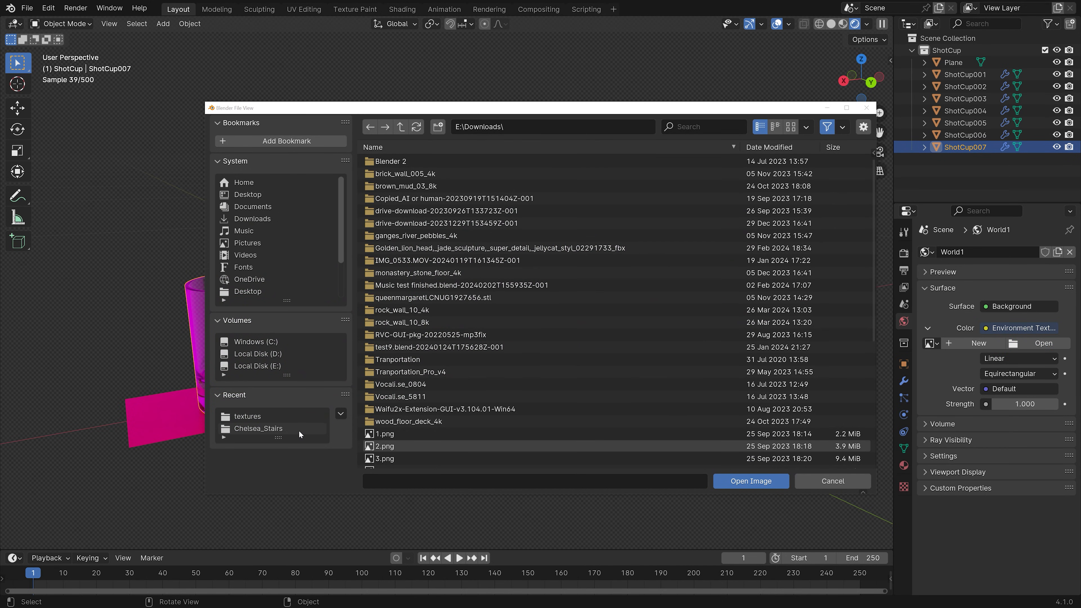
double_click(258, 428)
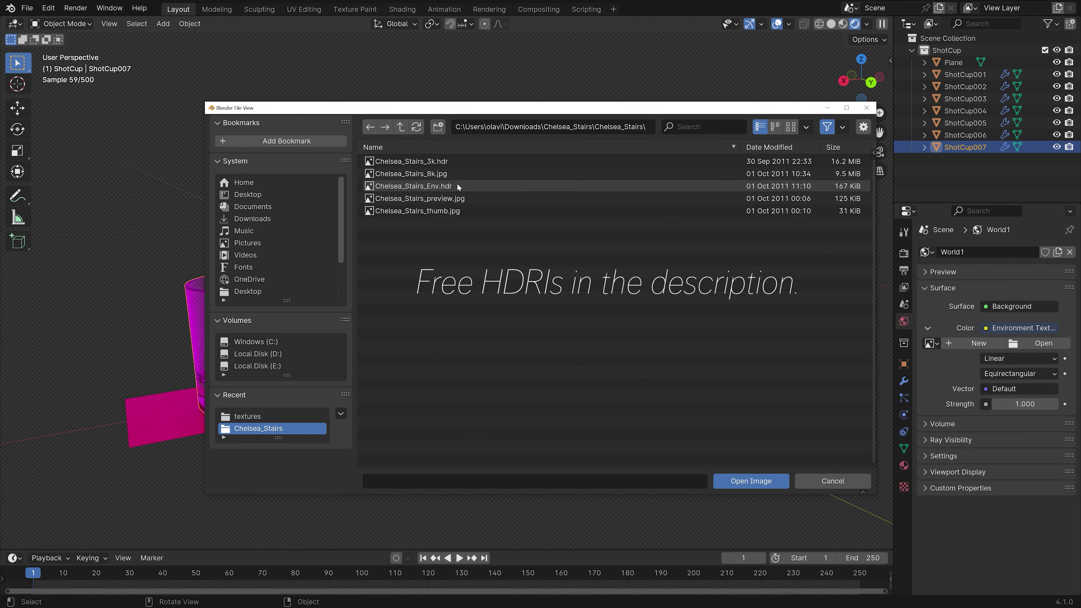
left_click(409, 173)
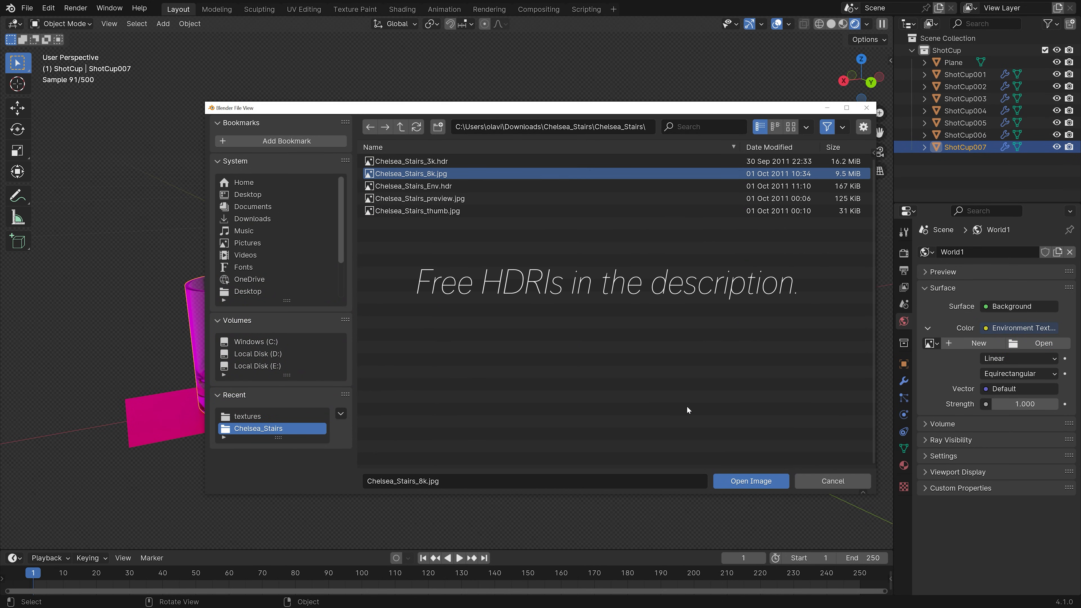
left_click(750, 480)
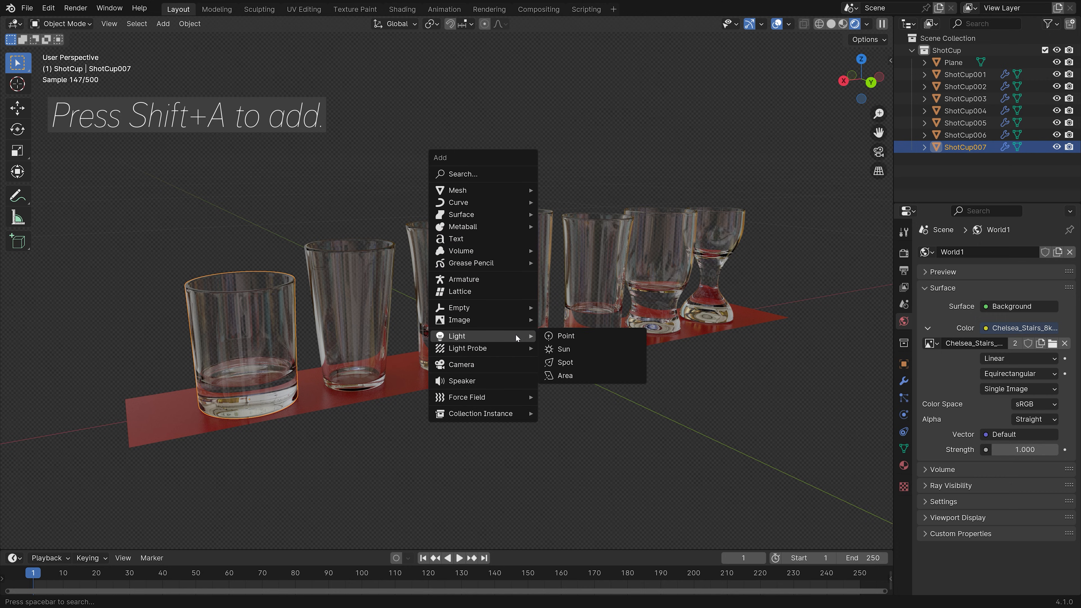
Add a Sun light and set its strength to 5.000
left_click(563, 349)
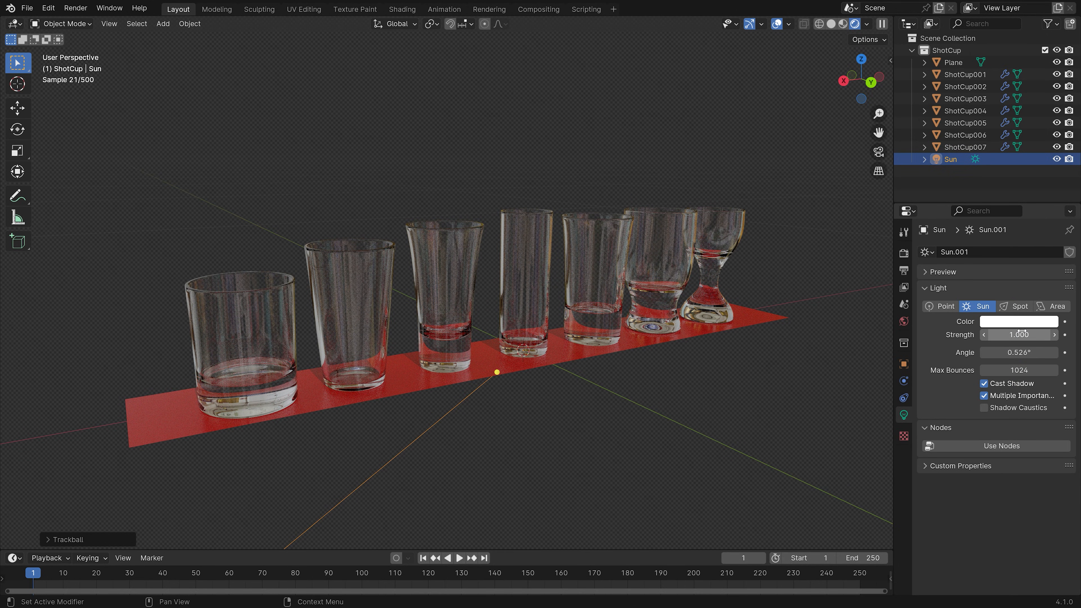
type("5.000")
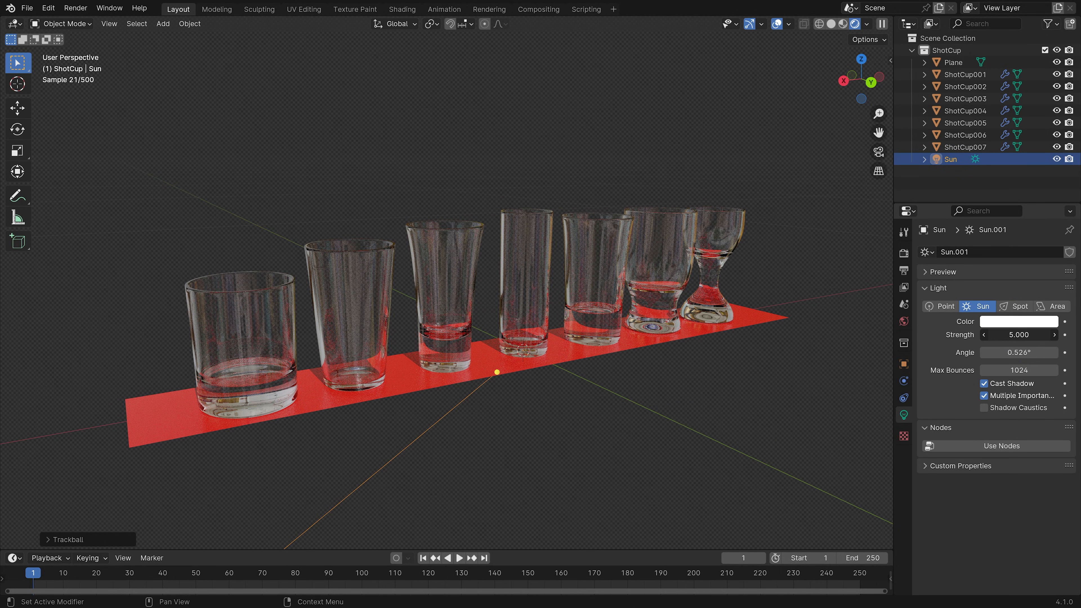